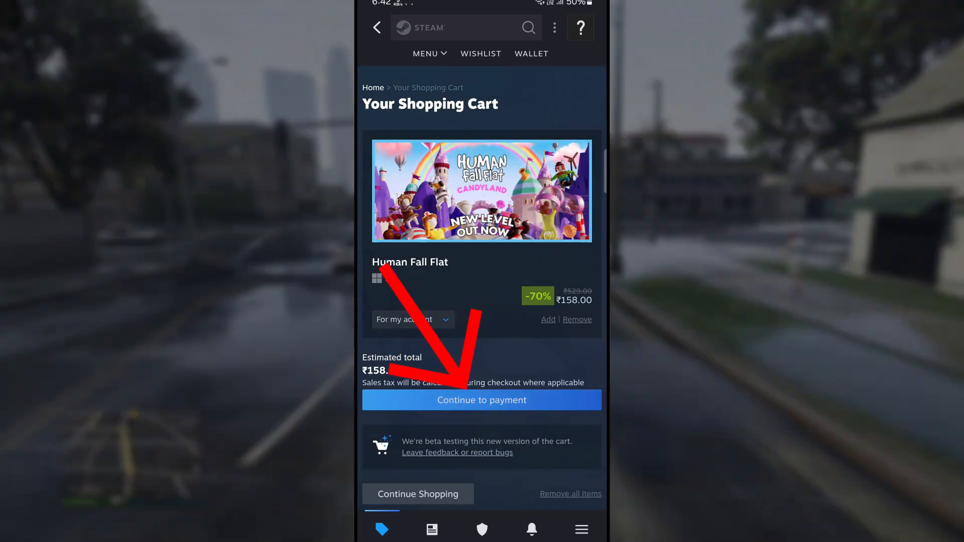
Check out the Human Fall Flat cart with Prepaid Wallet (Domestic), scrolling to the agreement.
{"action": "left_click", "coordinate": [482, 400]}
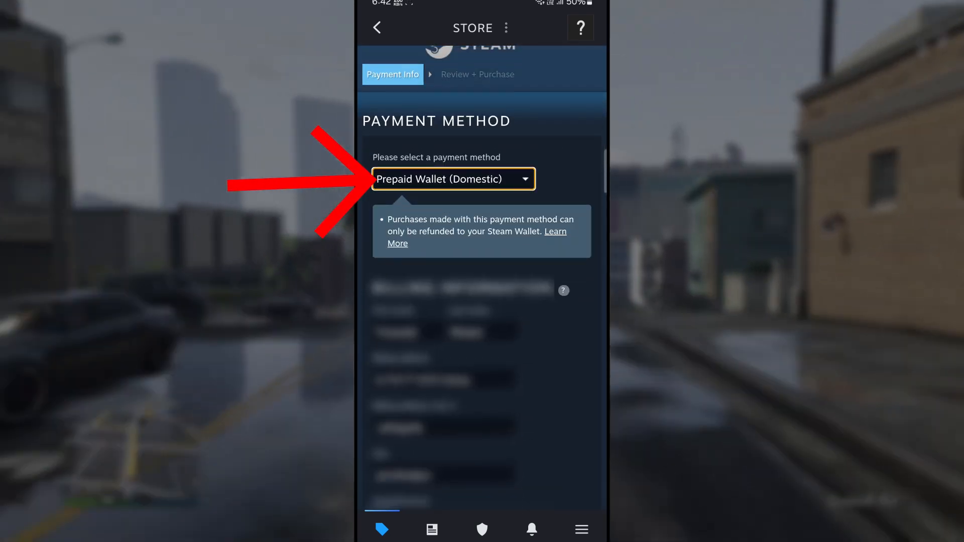
{"action": "scroll", "scroll_direction": "down", "scroll_amount": 3}
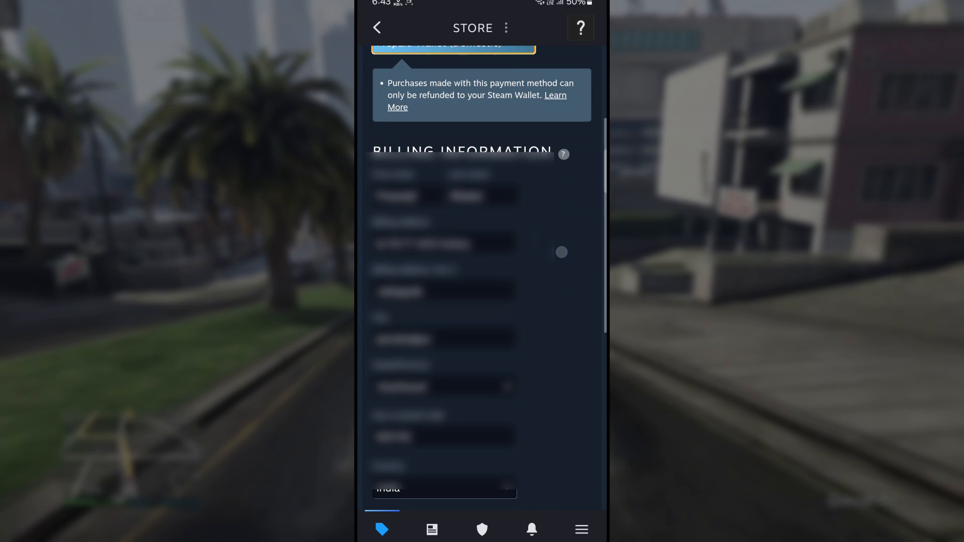
{"action": "scroll", "scroll_direction": "down", "scroll_amount": 3}
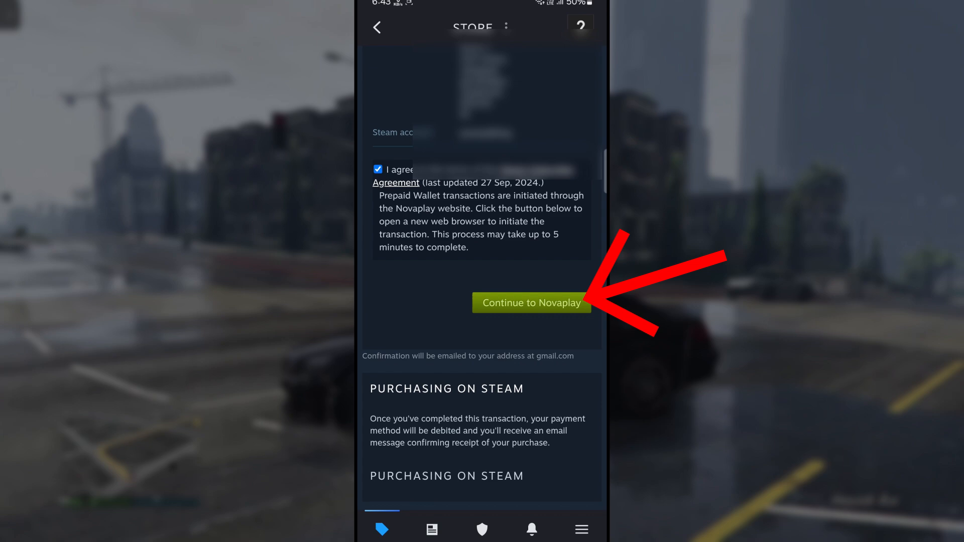
Continue to Novaplay and submit shipping details matching billing.
{"action": "left_click", "coordinate": [531, 303]}
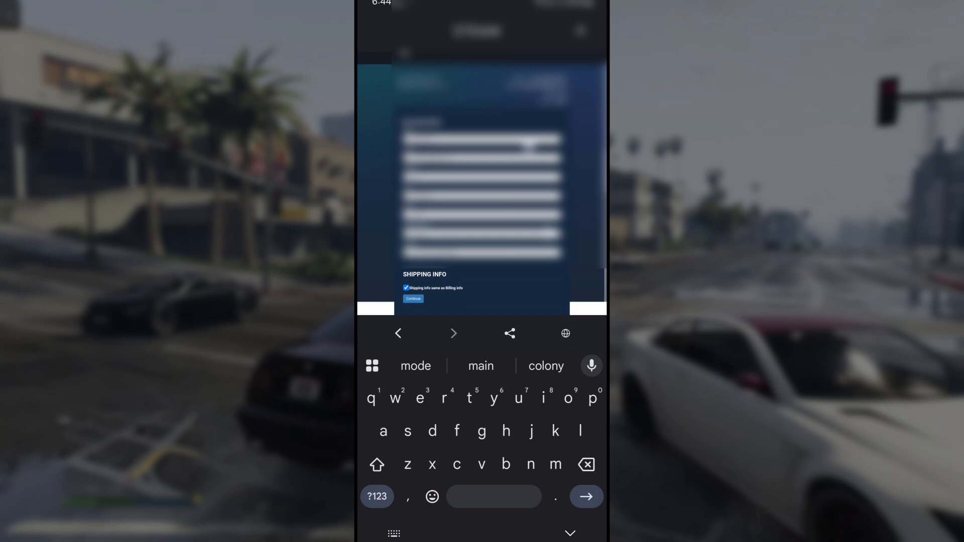
{"action": "left_click", "coordinate": [506, 164]}
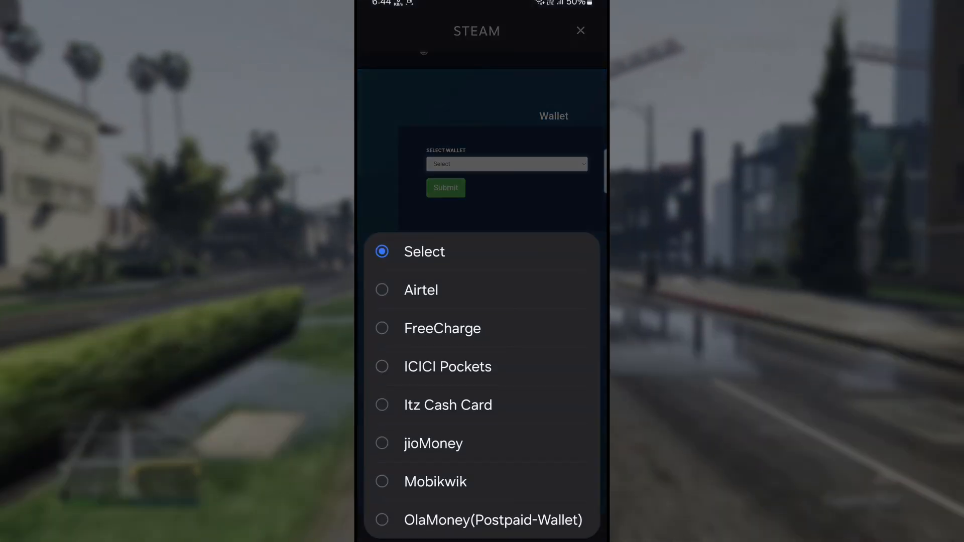
Select Mobikwik from the wallet list and submit it.
{"action": "left_click", "coordinate": [435, 481]}
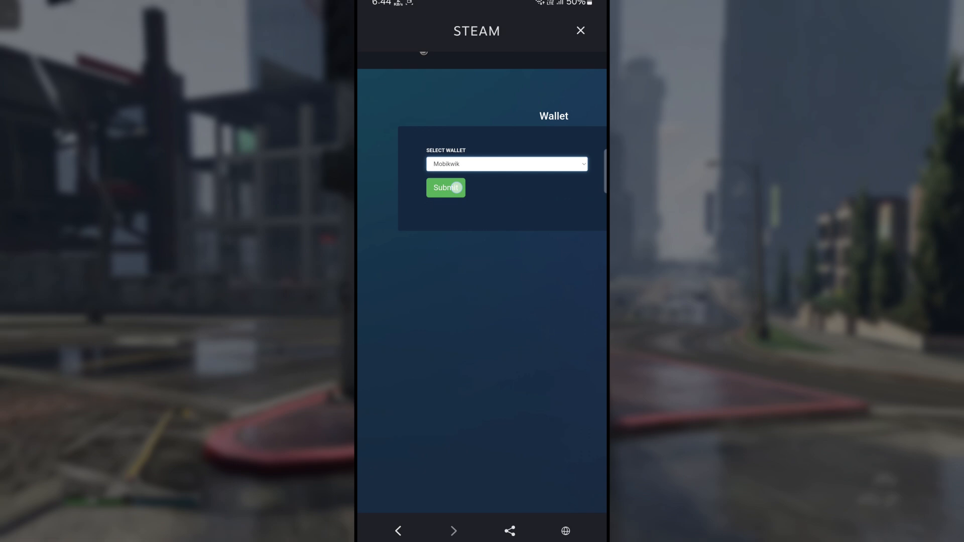
{"action": "left_click", "coordinate": [445, 187]}
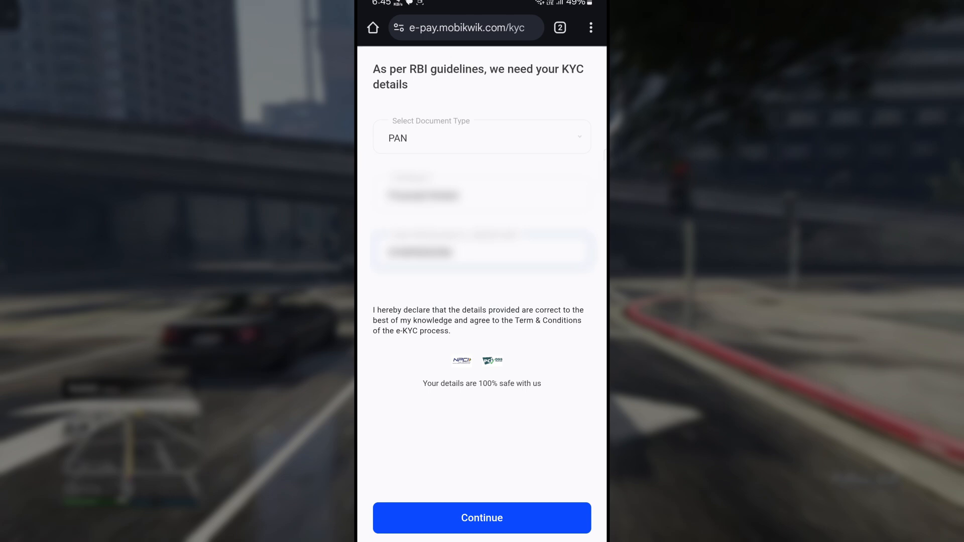
Submit the PAN KYC details and pay ₹158 through a UPI app.
{"action": "left_click", "coordinate": [482, 518]}
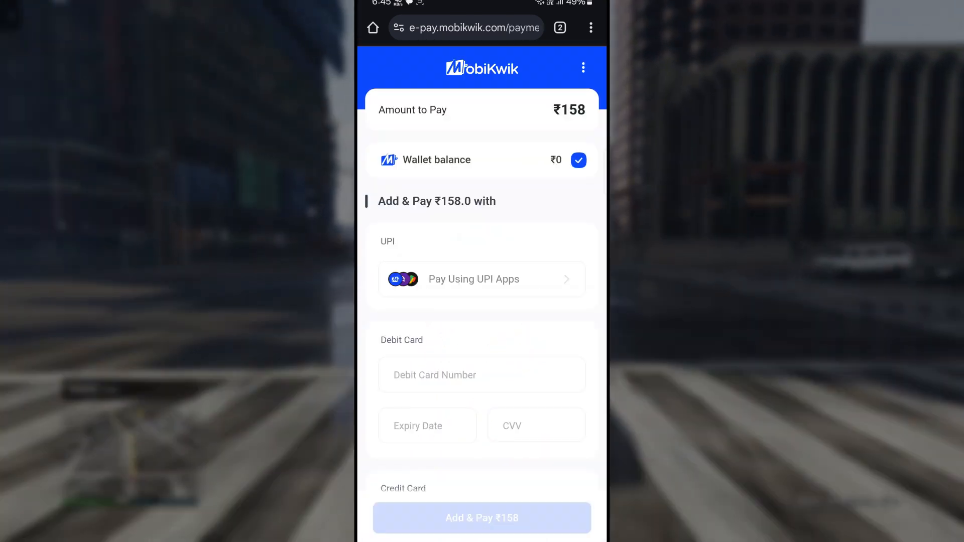
{"action": "left_click", "coordinate": [482, 279]}
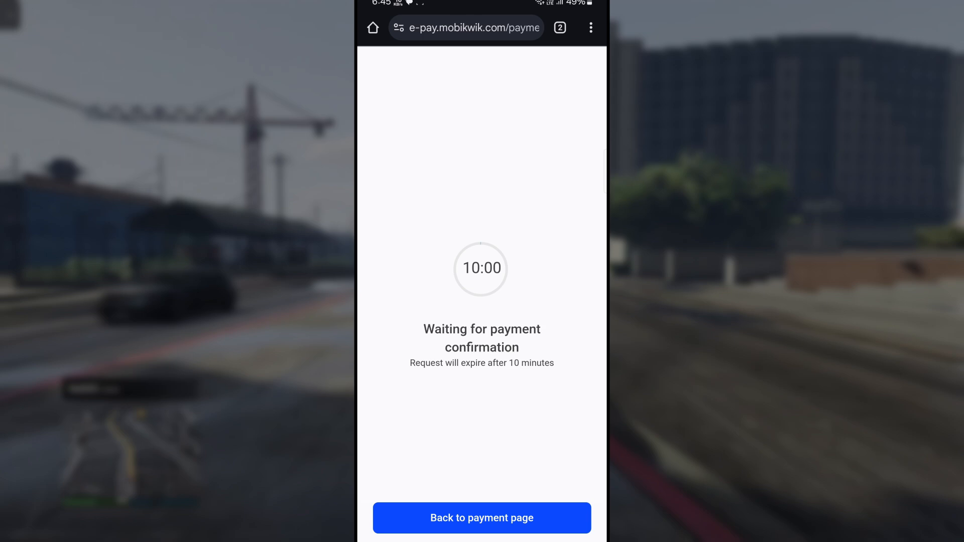
{"action": "left_click", "coordinate": [481, 518]}
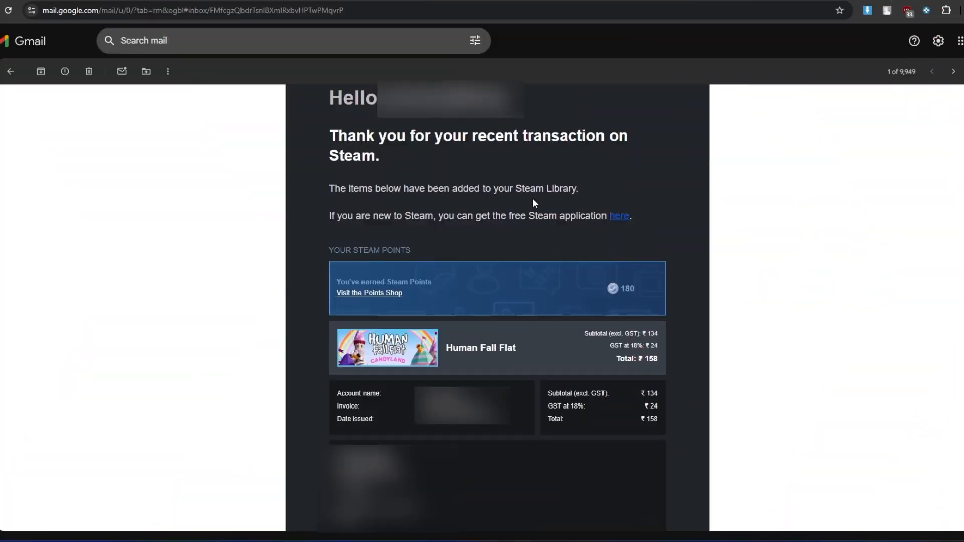
{"action": "mouse_move", "coordinate": [567, 230]}
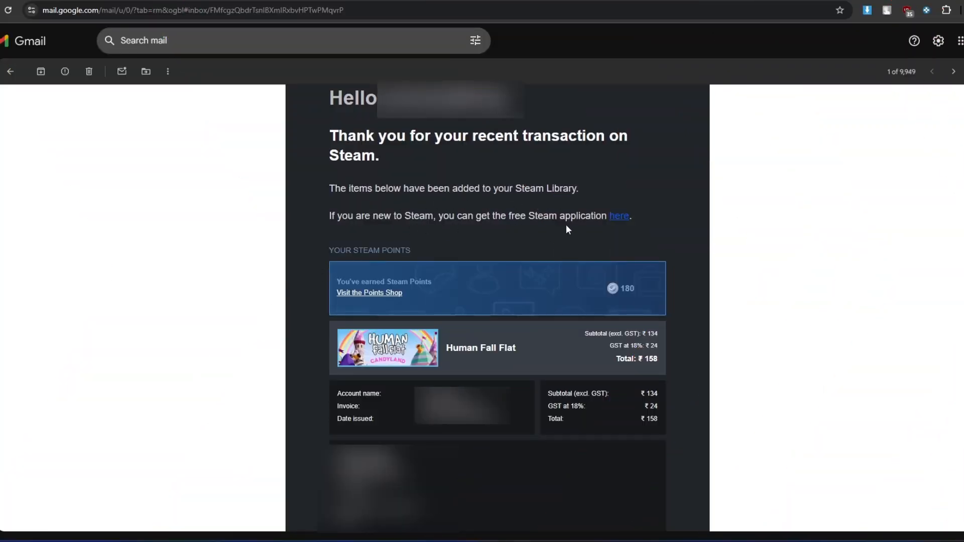